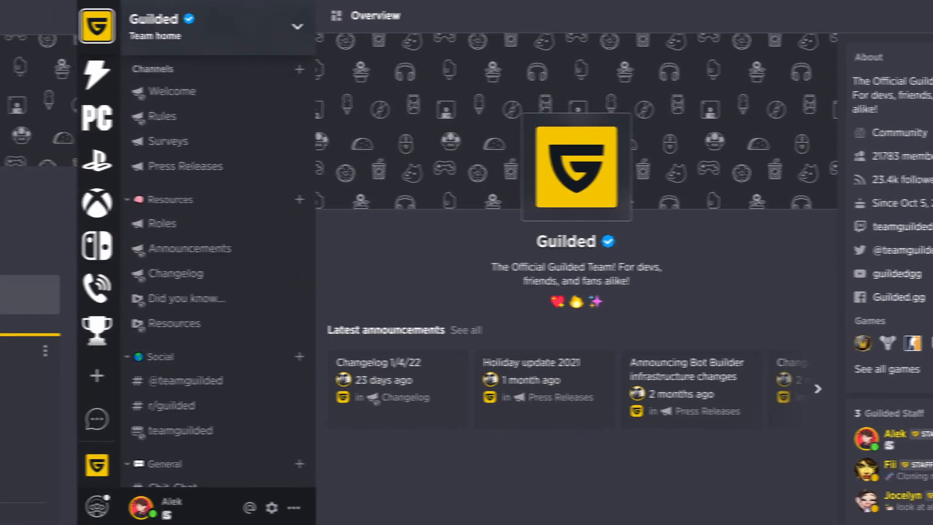
# Set the account's profile URL to 'alek' in Edit account and save the change
pyautogui.click(142, 507)
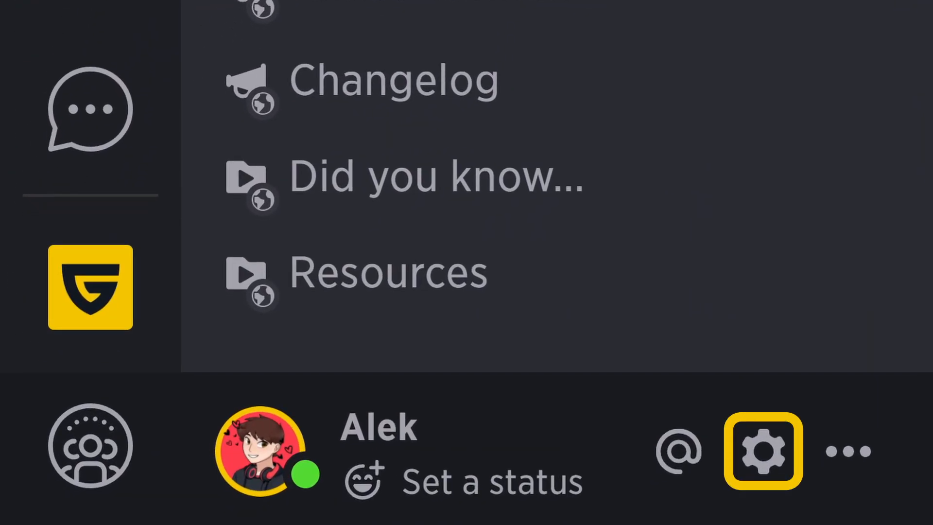
pyautogui.click(763, 450)
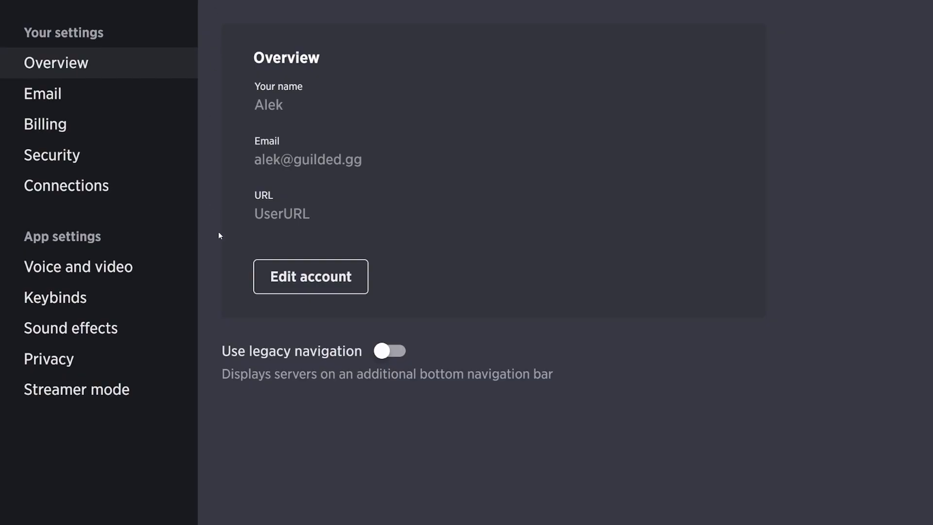
pyautogui.click(310, 275)
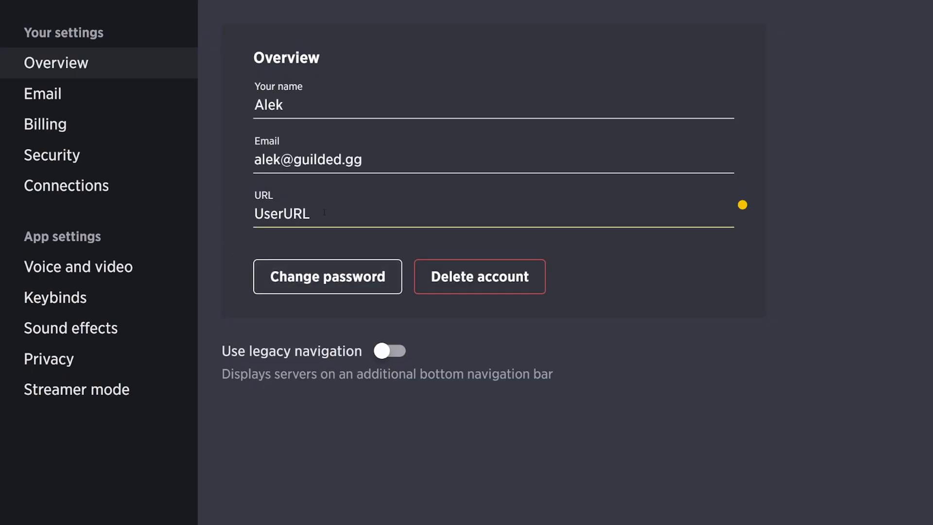
pyautogui.write('alek')
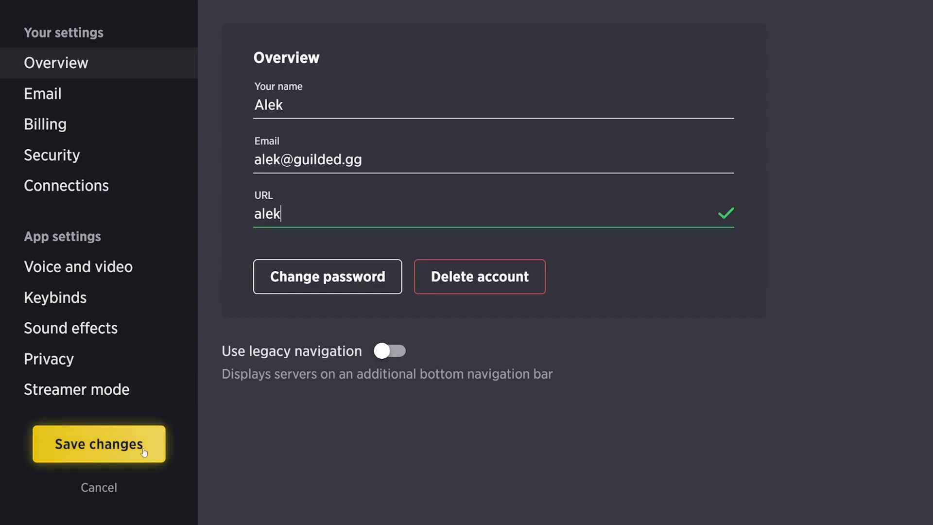
pyautogui.click(99, 443)
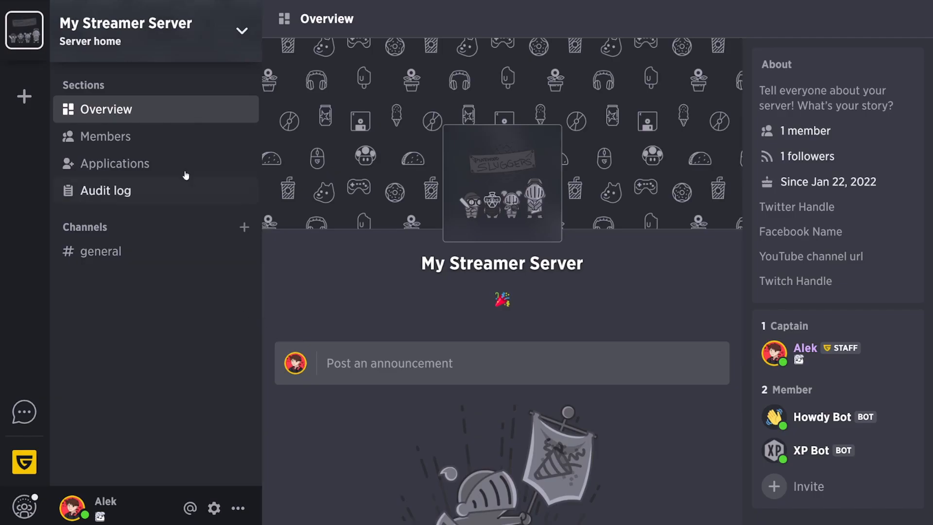
# Start retyping My Streamer Server's URL field in Overview, so far reading 'My-'
pyautogui.click(214, 508)
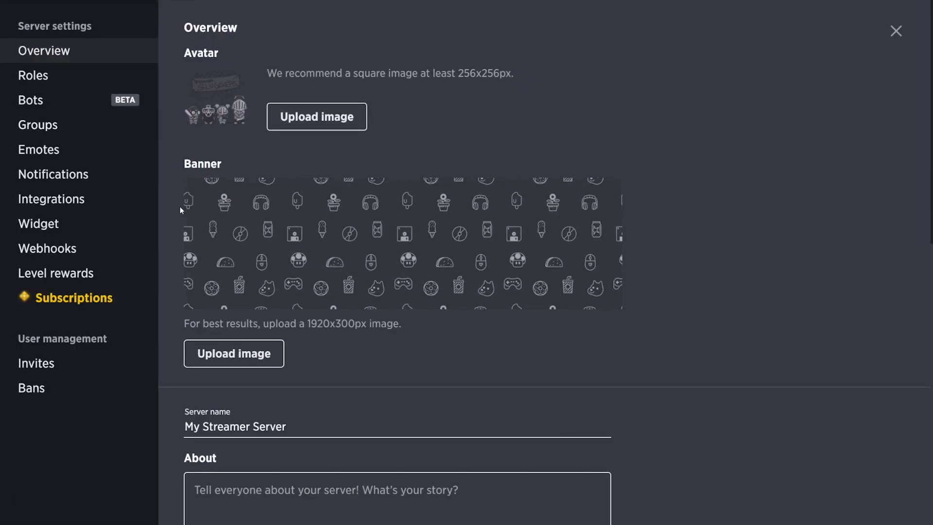
pyautogui.scroll(-3)
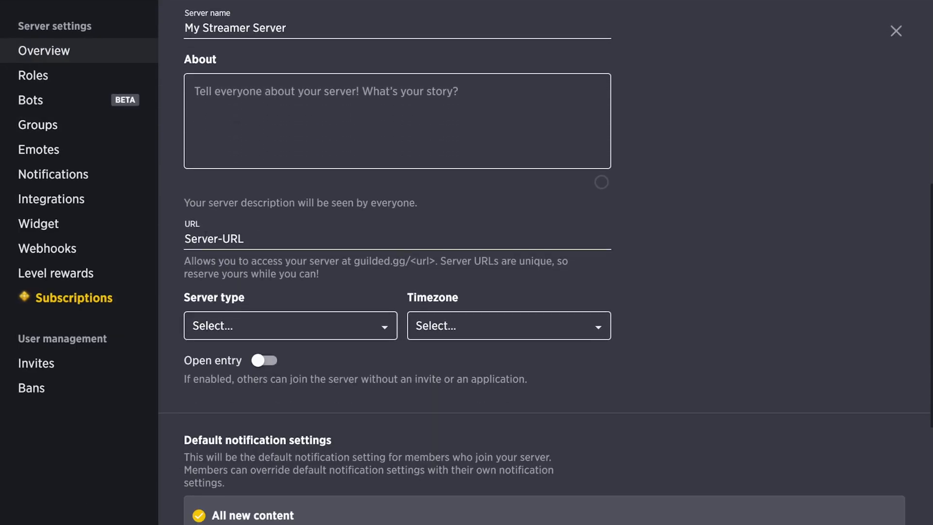
pyautogui.write('My-')
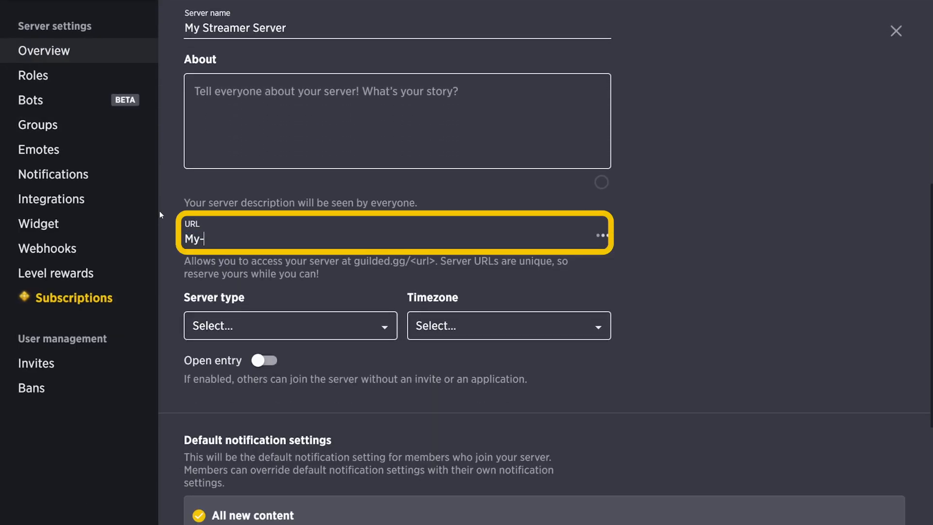